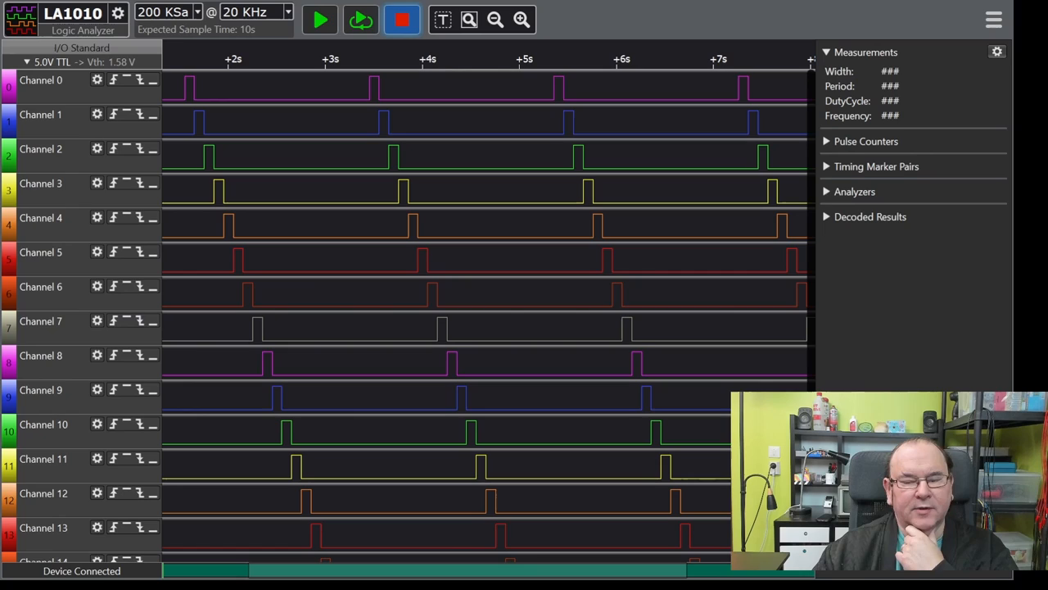
# Zoom the waveform view into the region between about 3 and 5.5 seconds
pyautogui.scroll(-3)
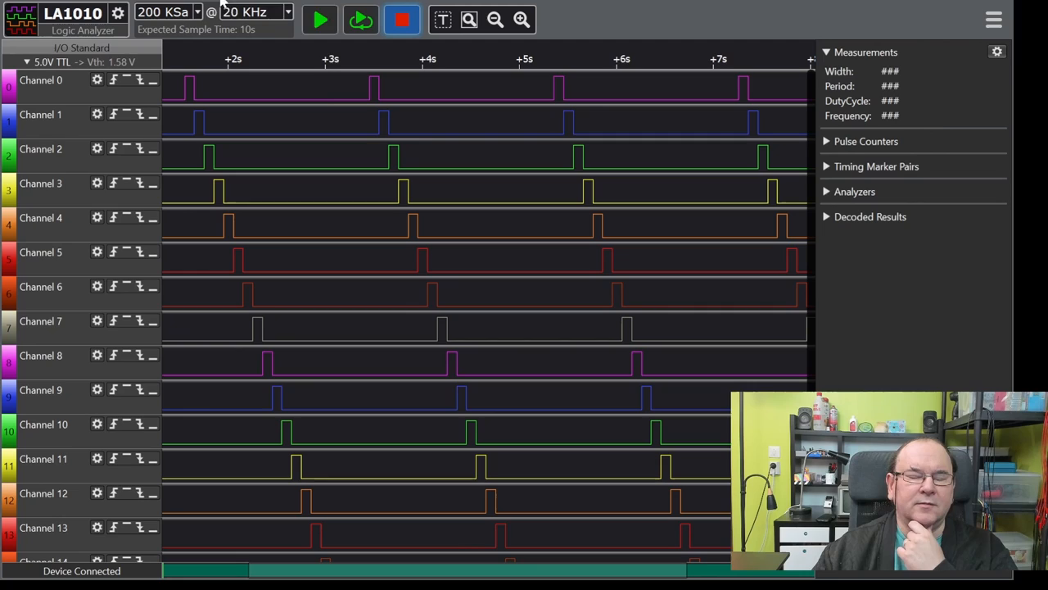
pyautogui.click(298, 92)
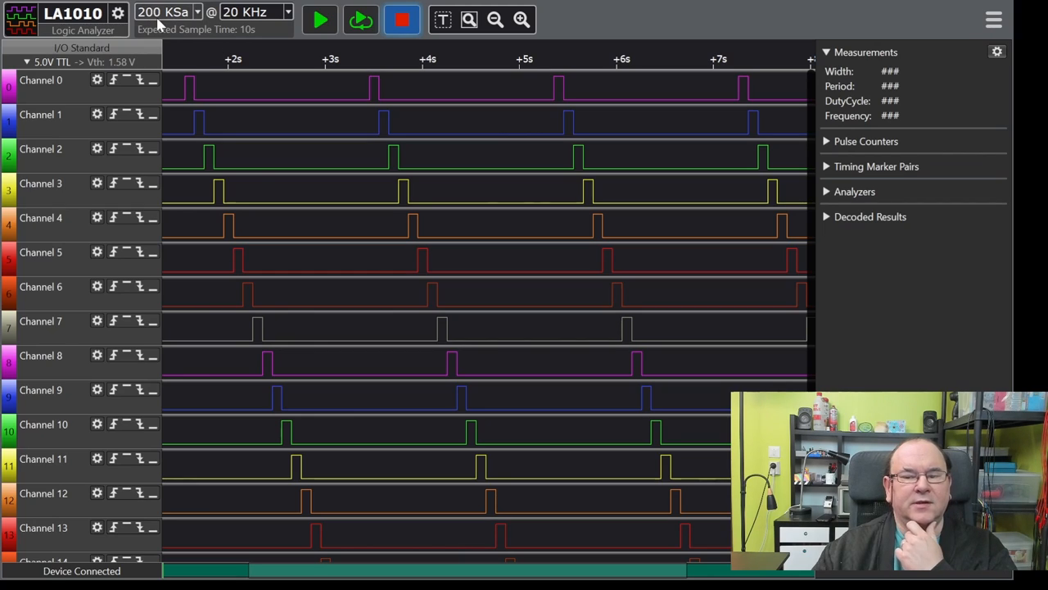
pyautogui.moveTo(236, 45)
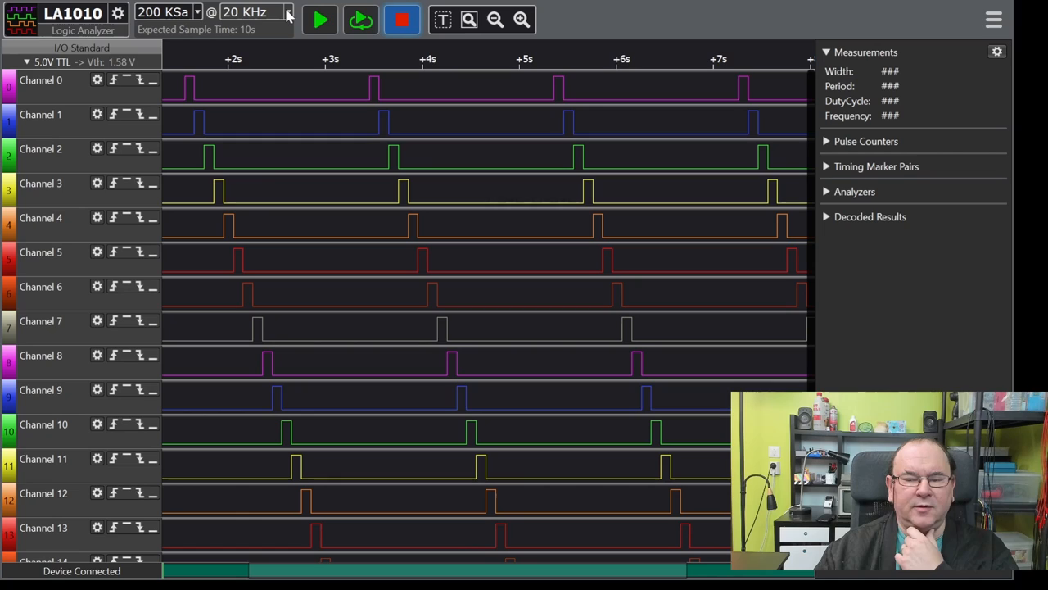
pyautogui.moveTo(78, 40)
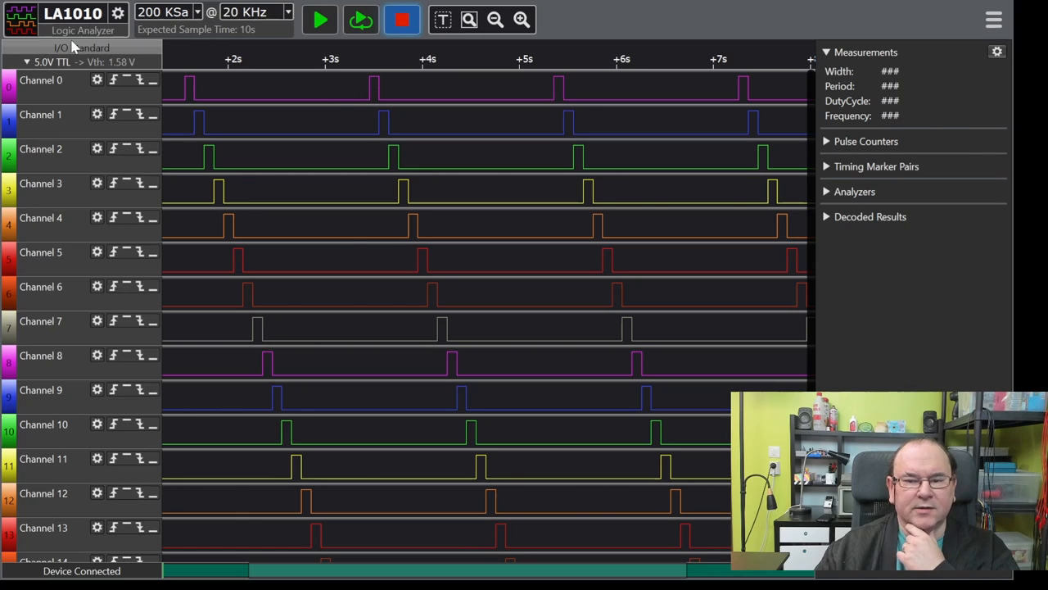
pyautogui.moveTo(167, 49)
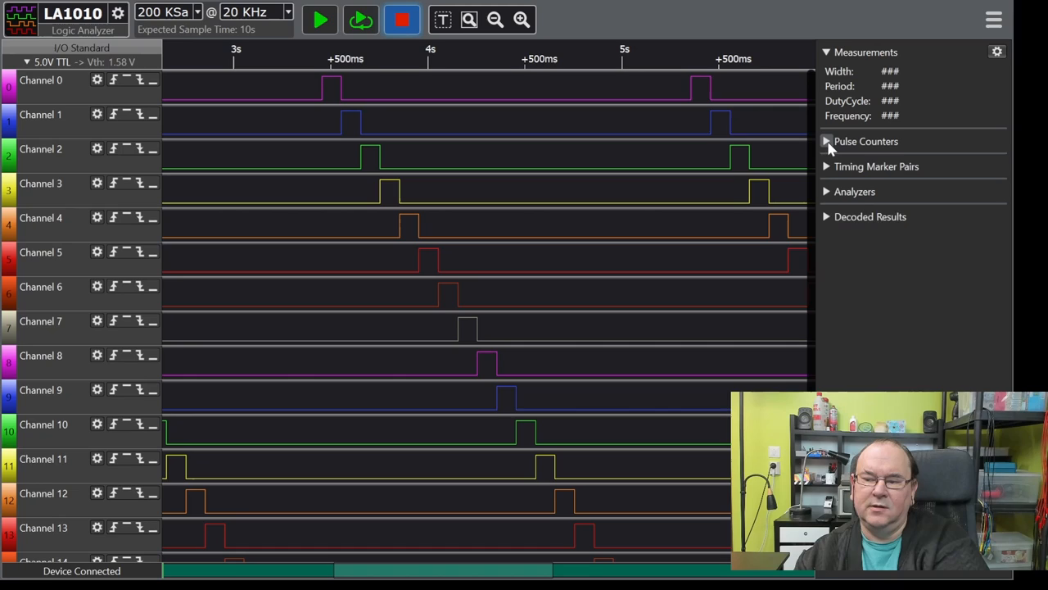
# Expand Pulse Counters to read the CH0 ALL count of 5
pyautogui.click(827, 141)
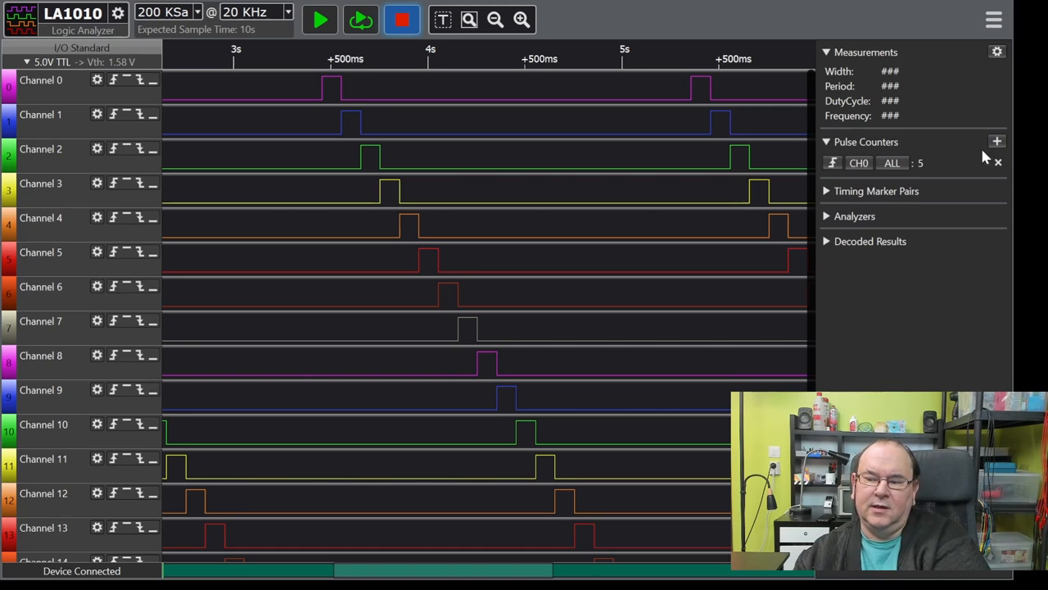
pyautogui.moveTo(982, 173)
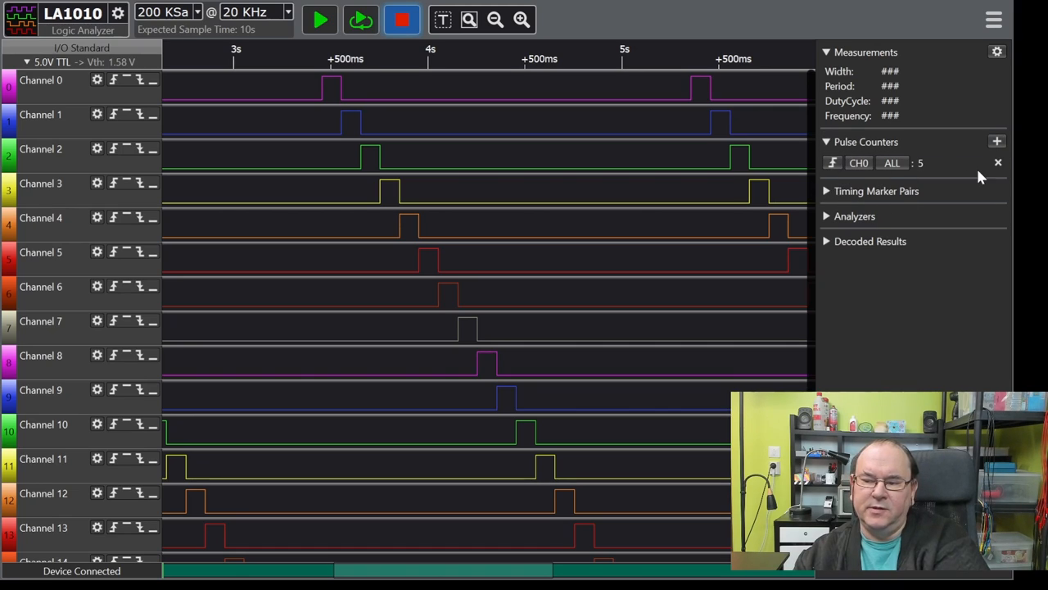
pyautogui.moveTo(872, 190)
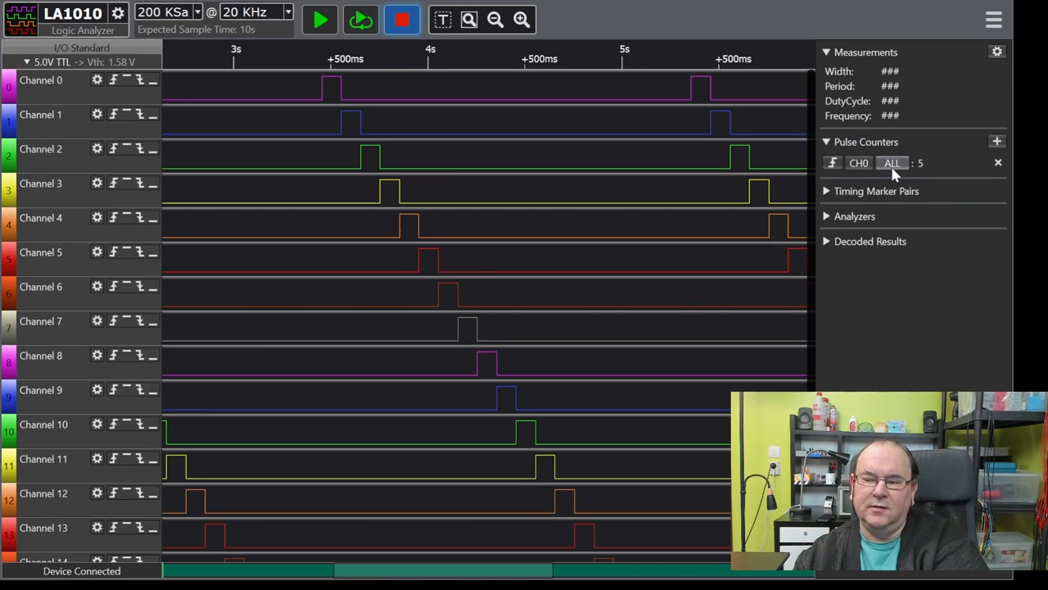
pyautogui.moveTo(901, 164)
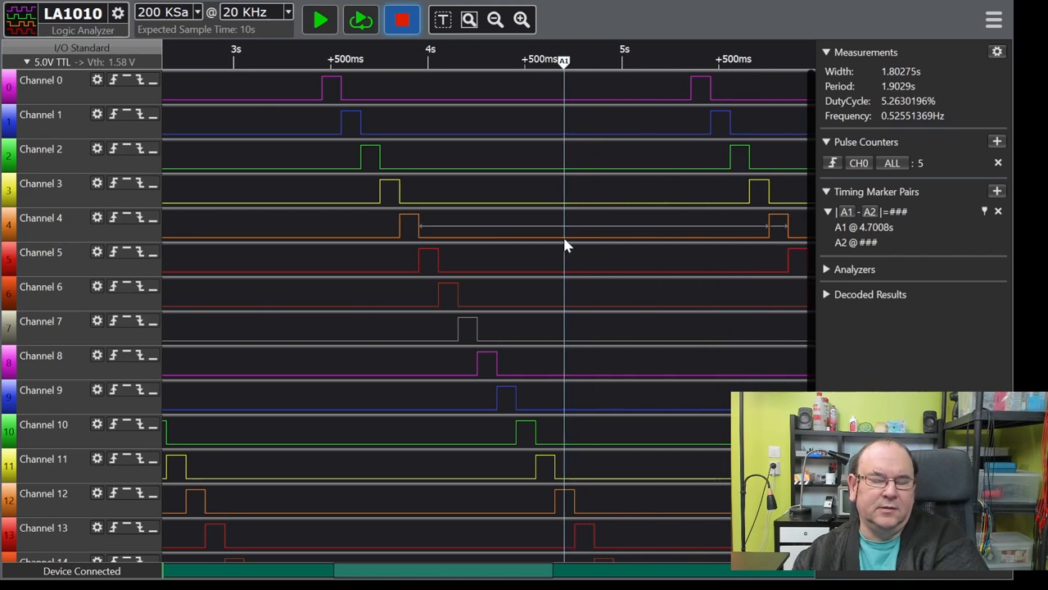
# Place timing marker A1 near 3.2 s and read the pulse width and period measurements
pyautogui.moveTo(564, 59); pyautogui.dragTo(275, 59)
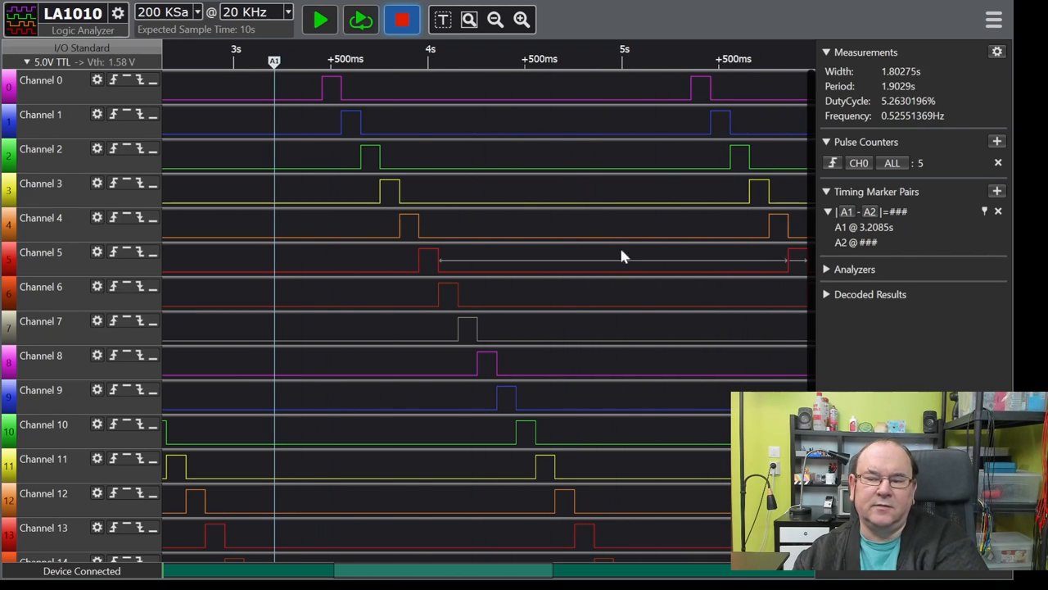
pyautogui.click(495, 197)
pyautogui.write('A0')
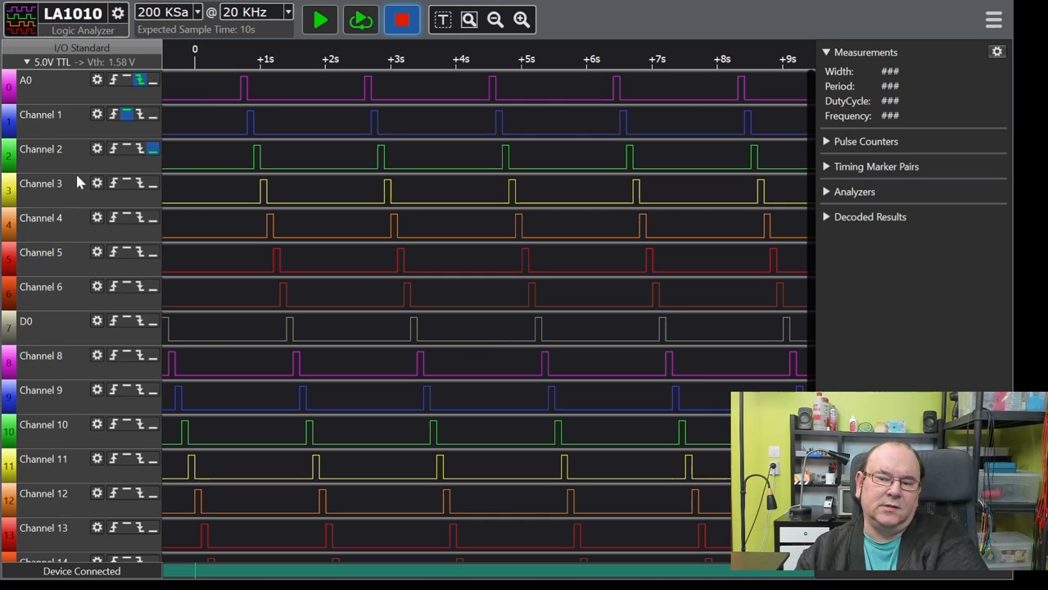
# Rename channel 0 to A0 and channel 7 to D0 with the full 10-second capture shown
pyautogui.click(315, 18)
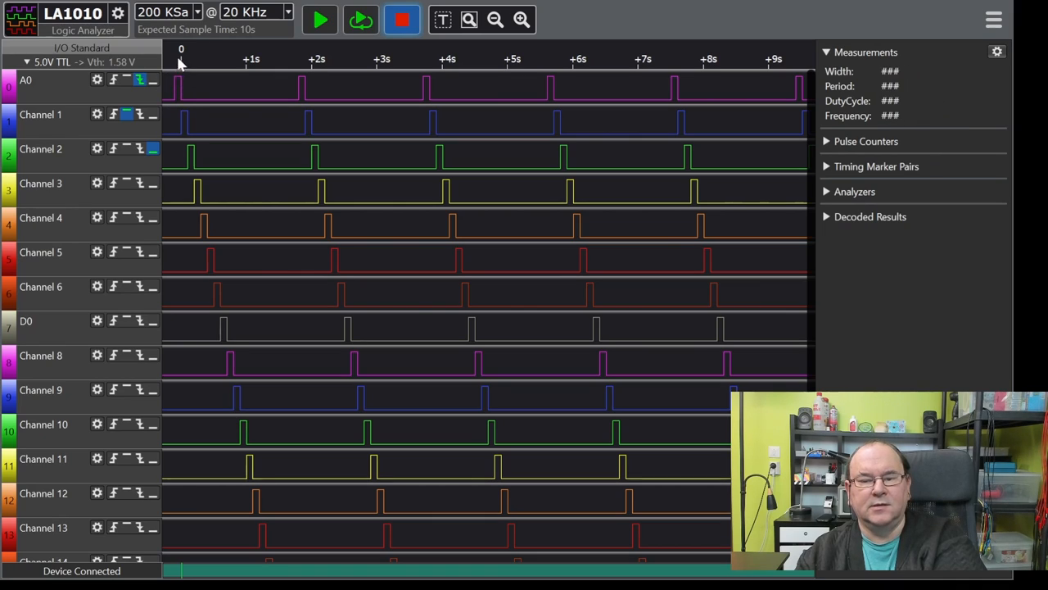
pyautogui.moveTo(183, 48)
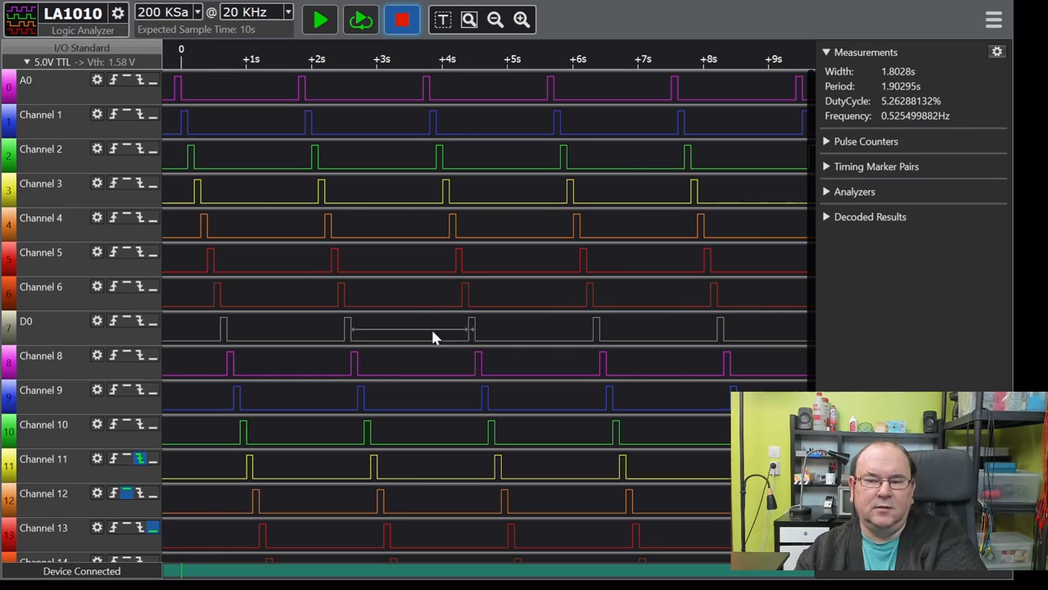
pyautogui.click(318, 18)
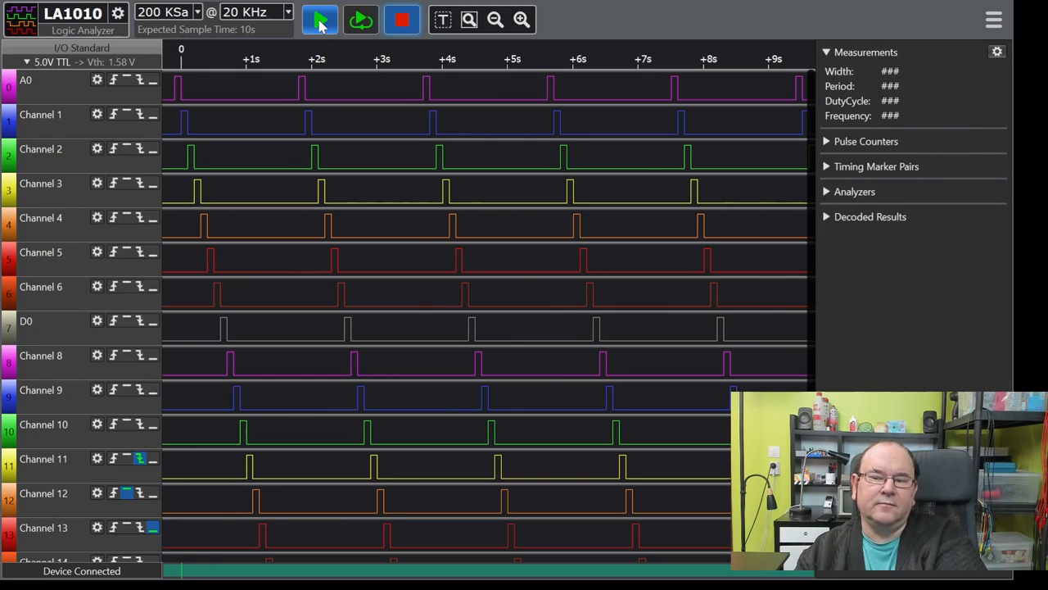
# Run a new 10-second capture and review the channel list down to Channel 15
pyautogui.click(318, 20)
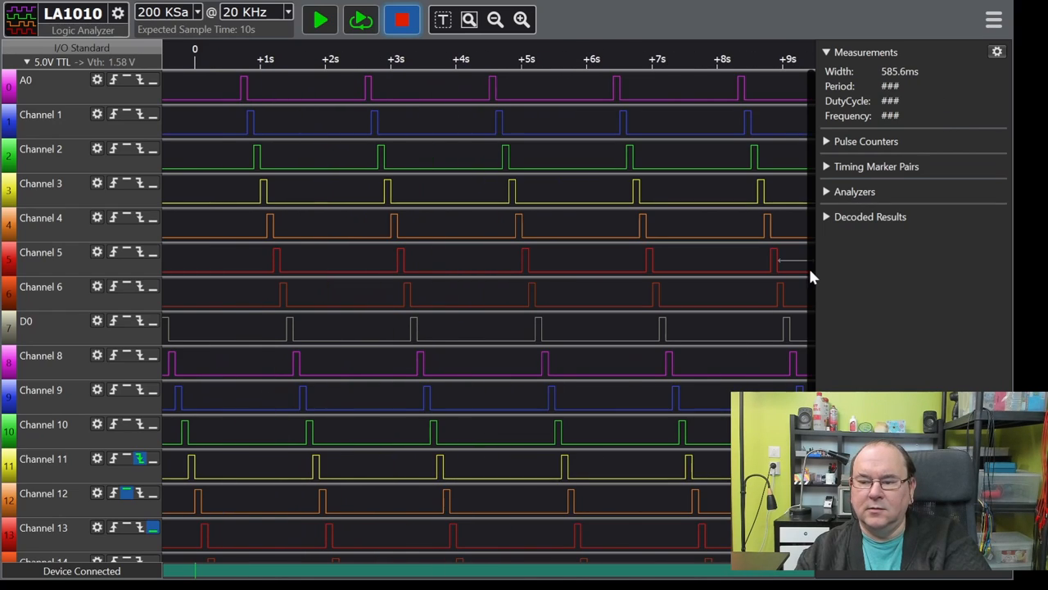
pyautogui.scroll(-3)
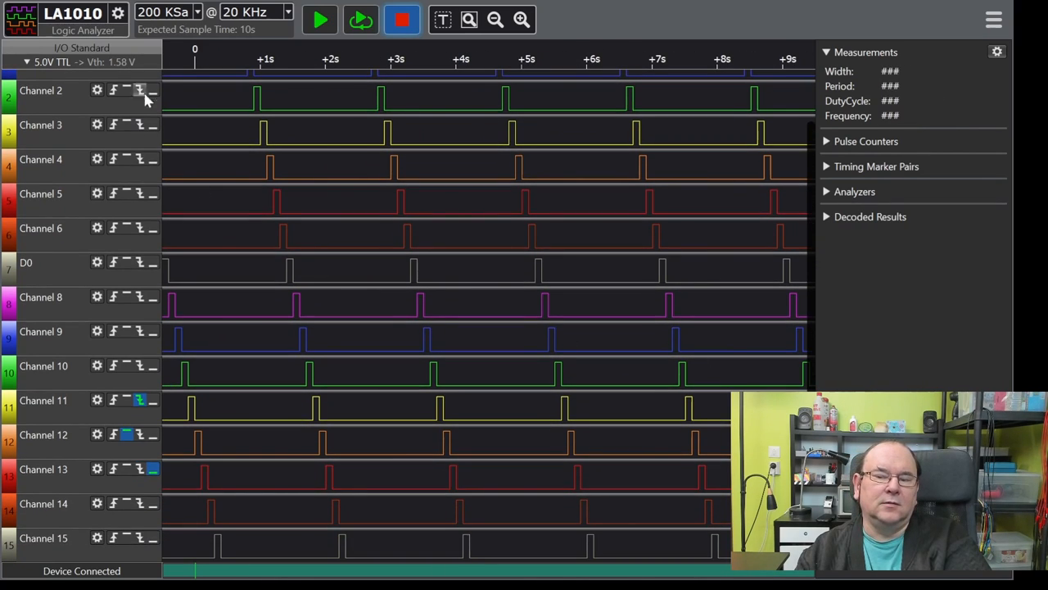
pyautogui.moveTo(184, 339); pyautogui.dragTo(303, 339)
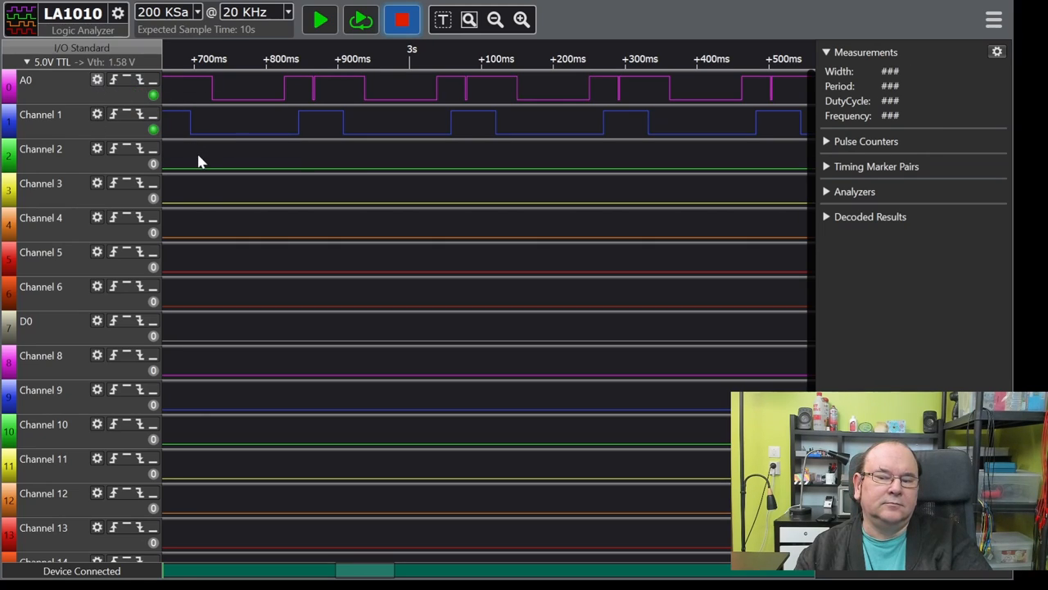
pyautogui.moveTo(184, 138)
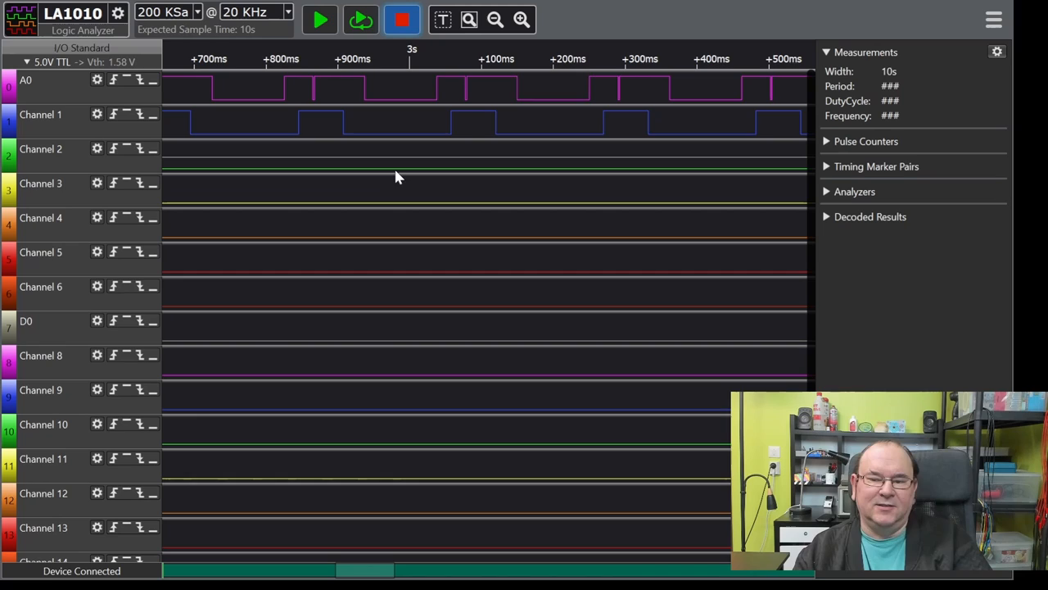
pyautogui.moveTo(318, 194)
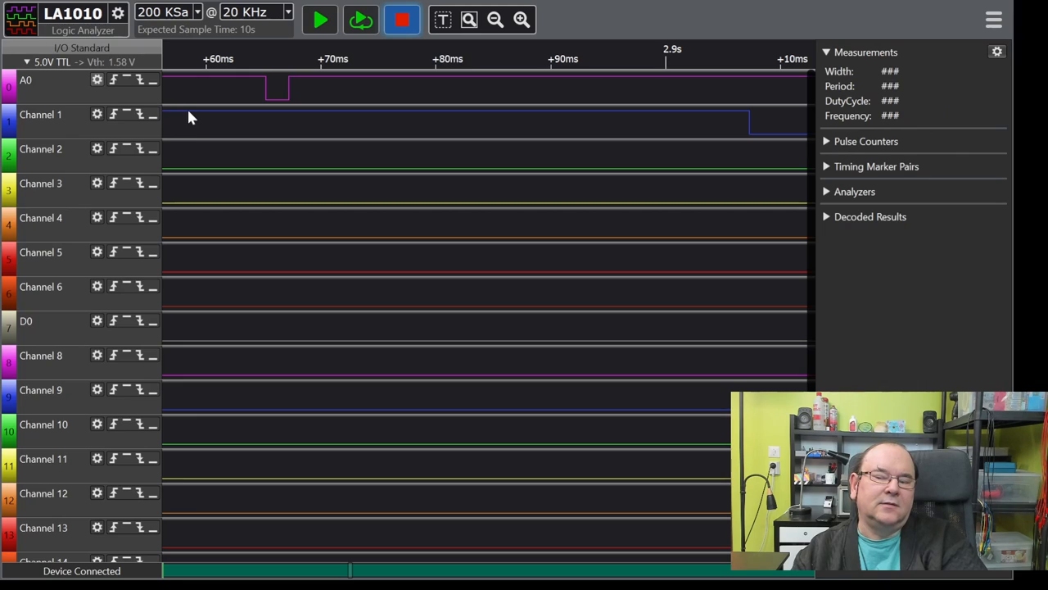
pyautogui.moveTo(391, 208)
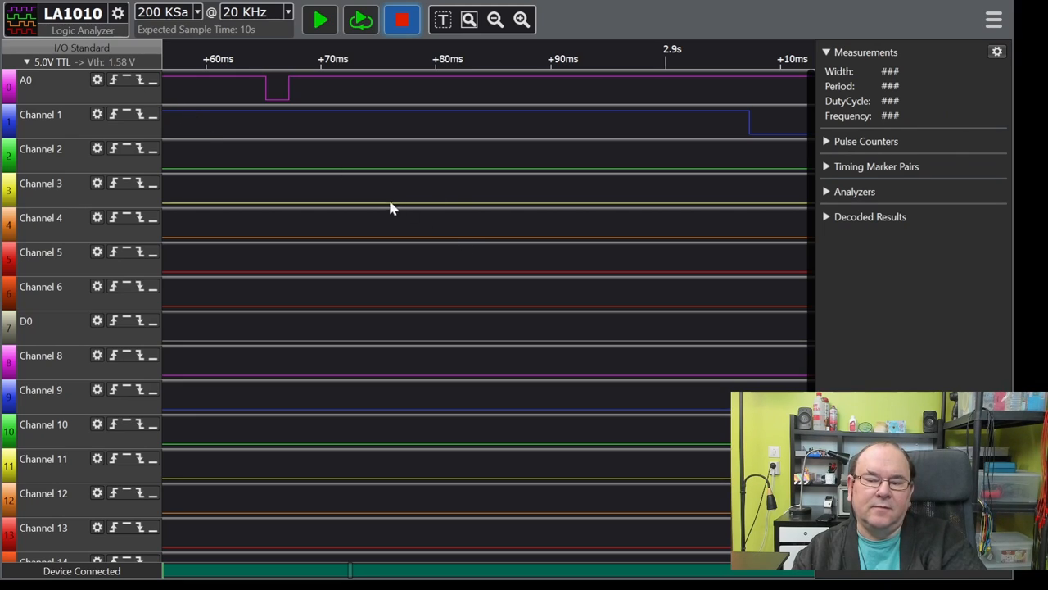
pyautogui.moveTo(419, 207)
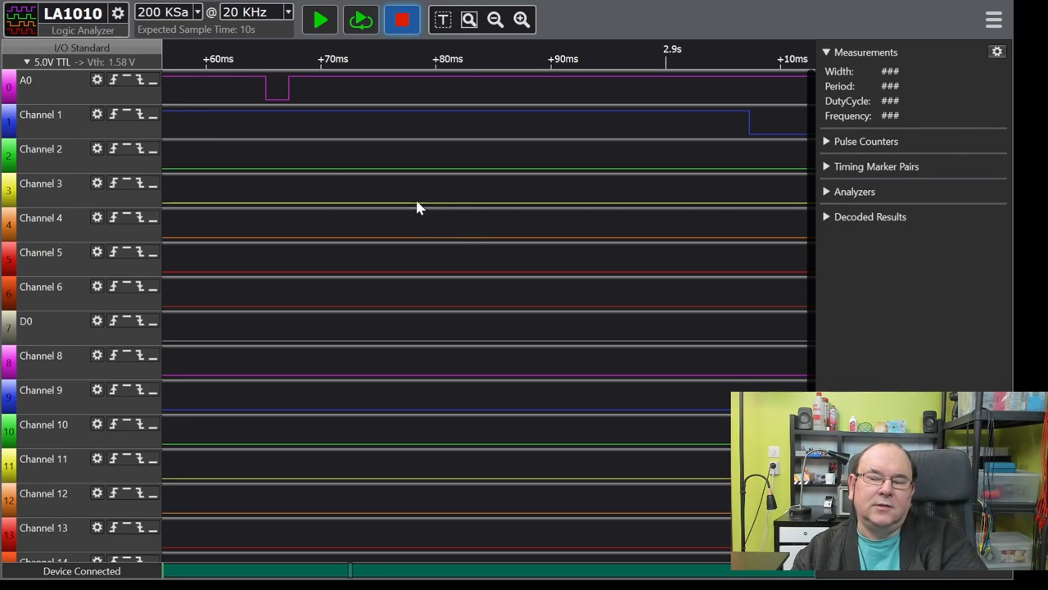
pyautogui.moveTo(457, 227)
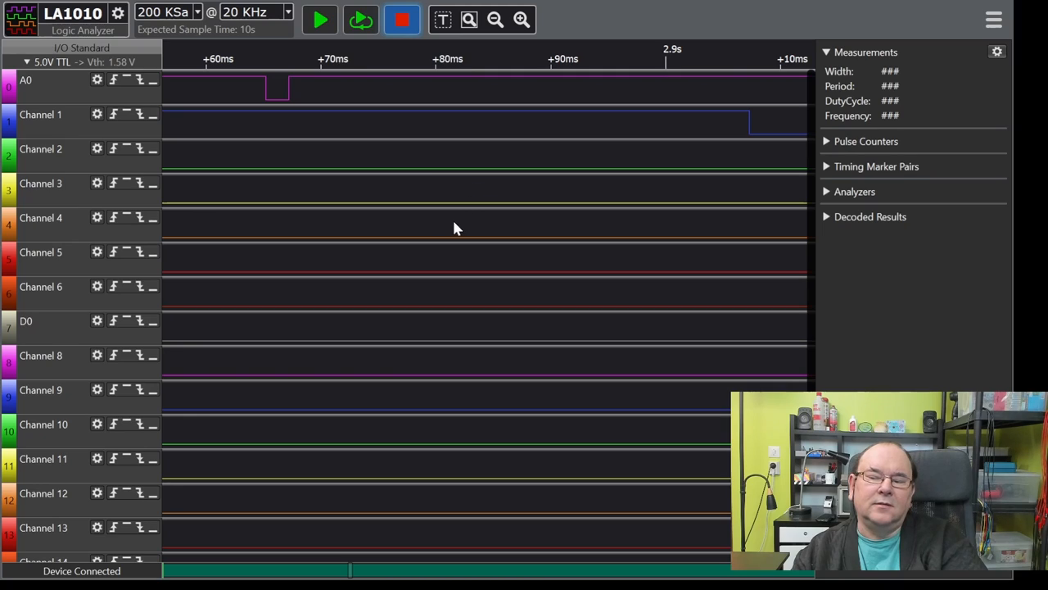
pyautogui.moveTo(490, 259)
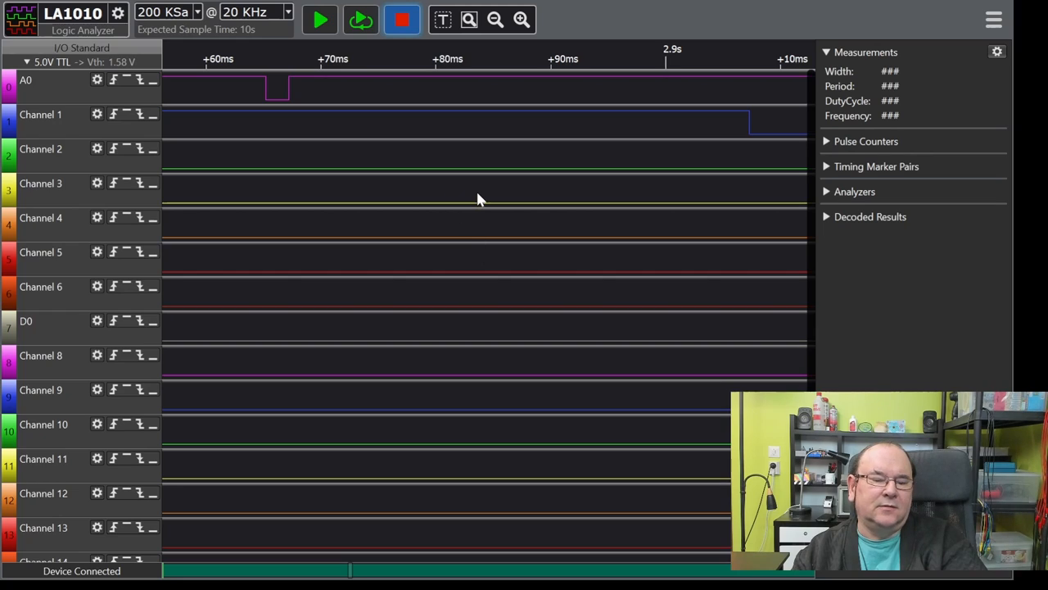
pyautogui.moveTo(778, 344)
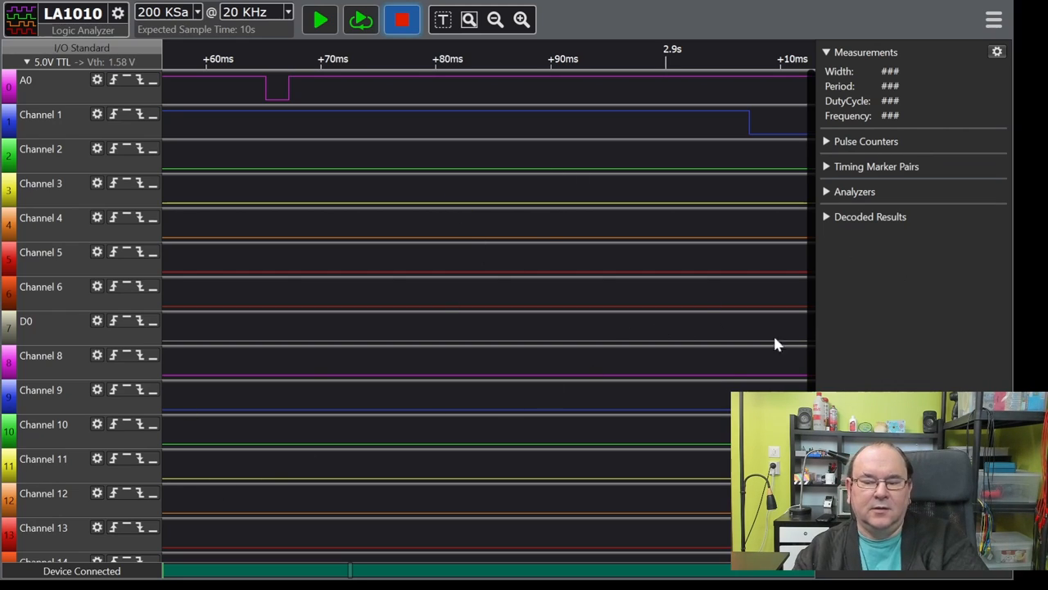
pyautogui.moveTo(472, 195)
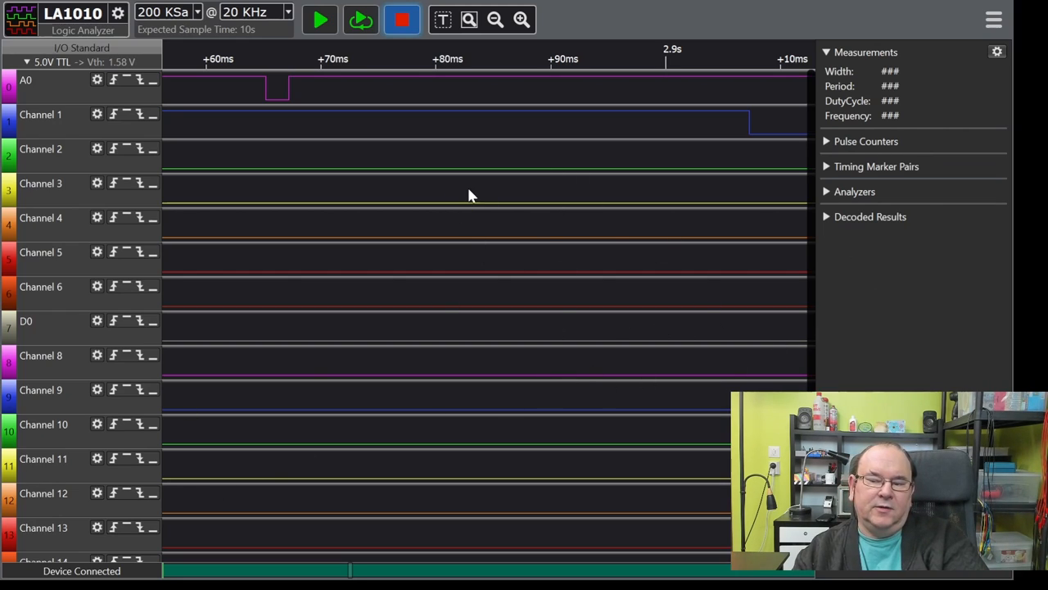
pyautogui.moveTo(482, 200)
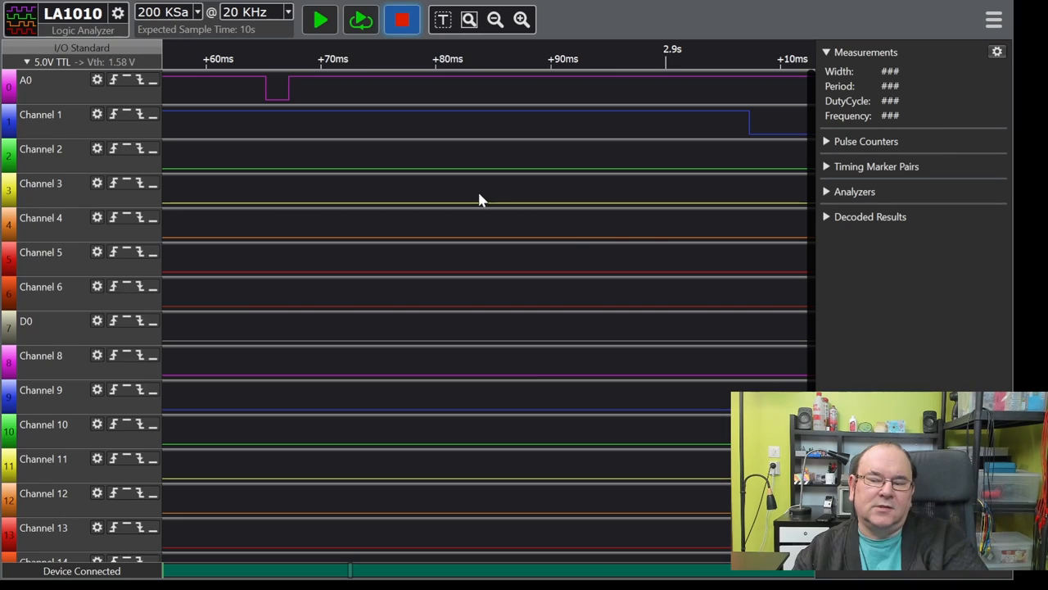
pyautogui.moveTo(449, 204)
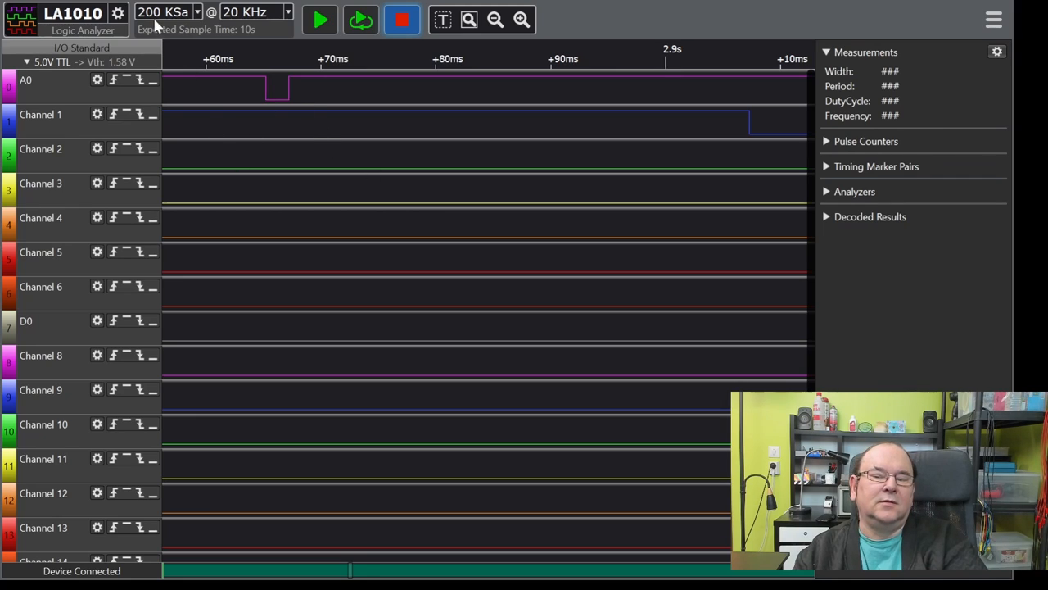
pyautogui.moveTo(233, 18)
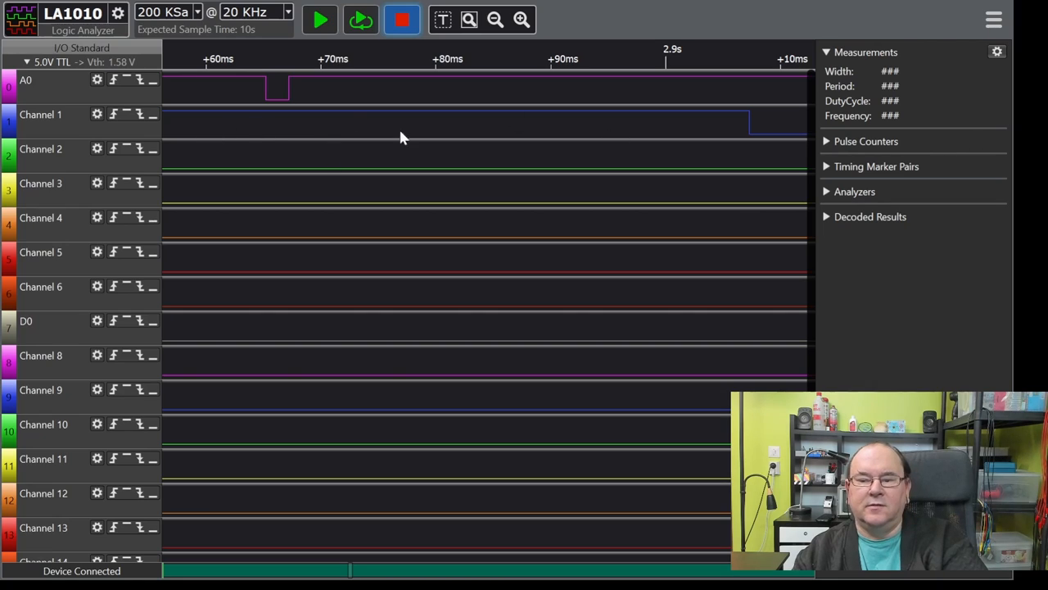
pyautogui.moveTo(449, 195)
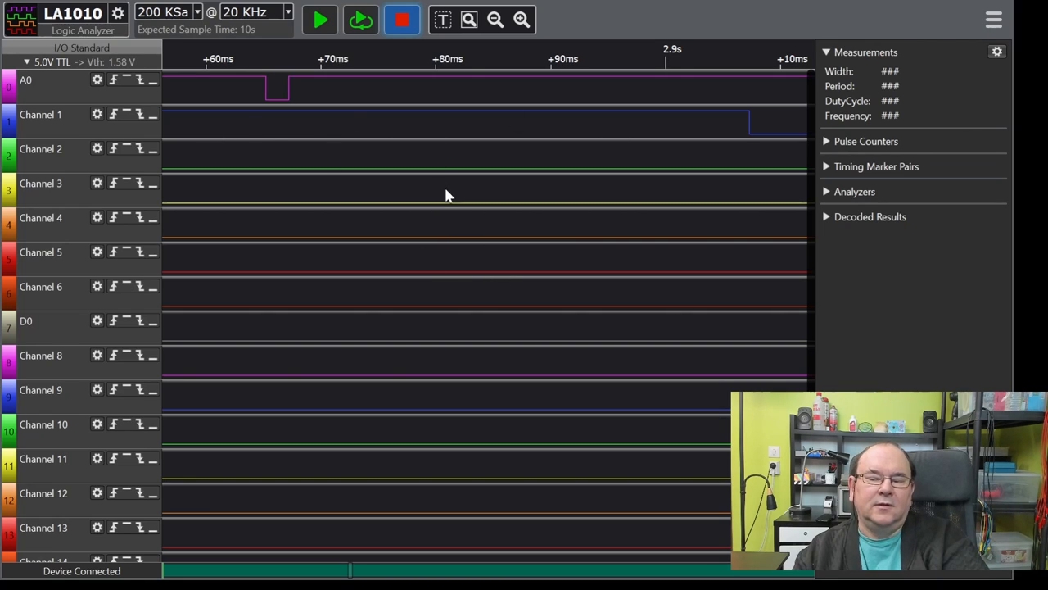
pyautogui.moveTo(436, 187)
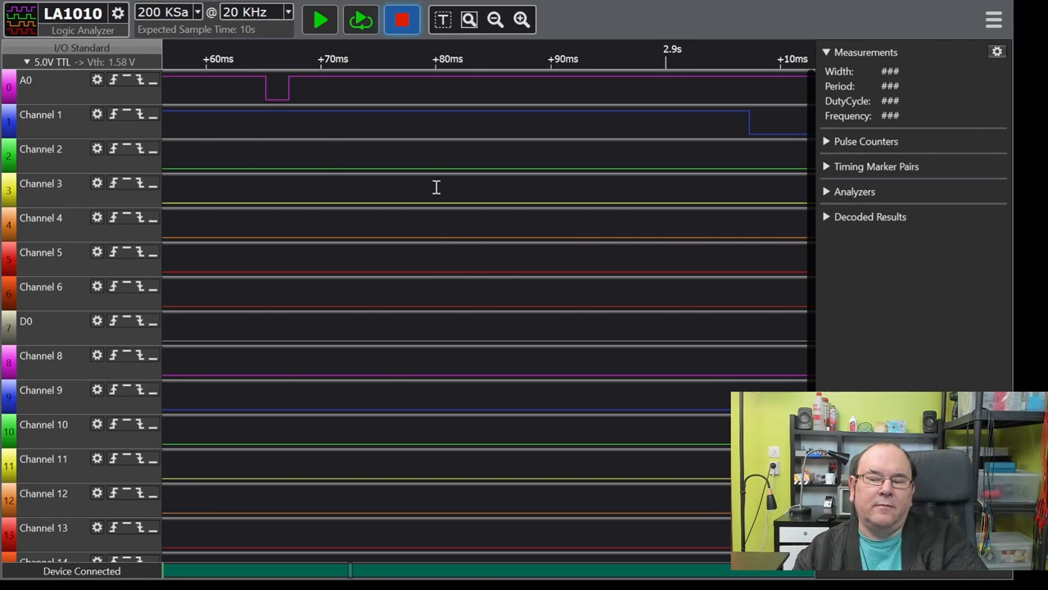
pyautogui.moveTo(496, 197)
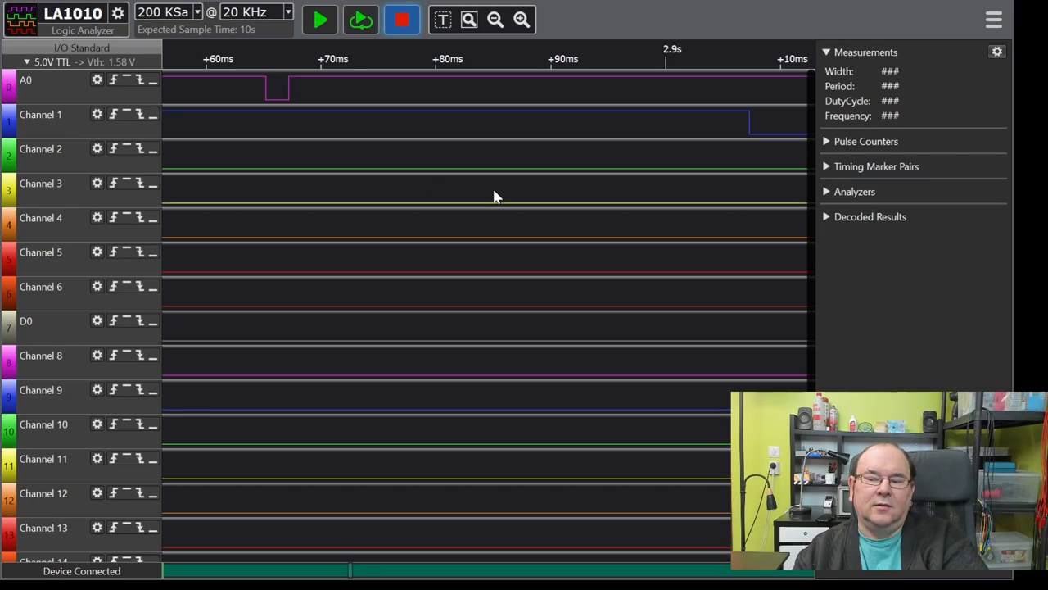
pyautogui.moveTo(485, 194)
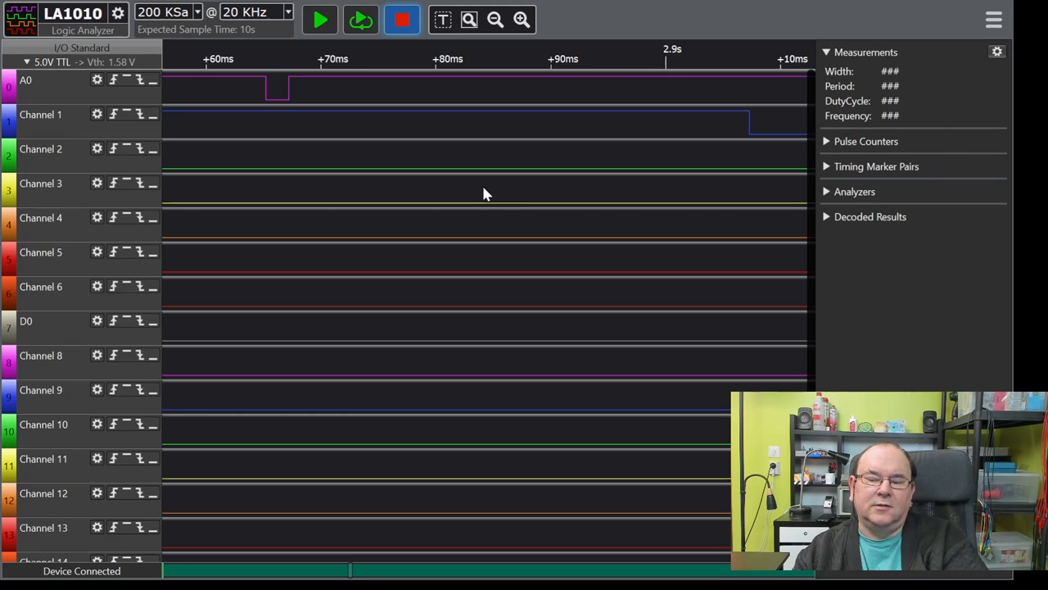
pyautogui.moveTo(455, 190)
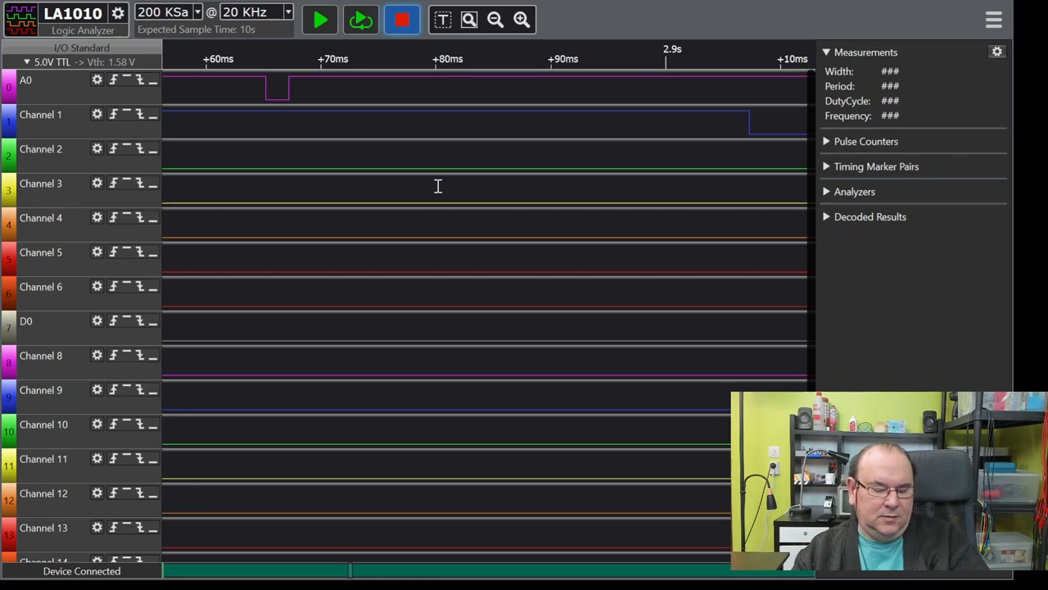
pyautogui.moveTo(439, 203)
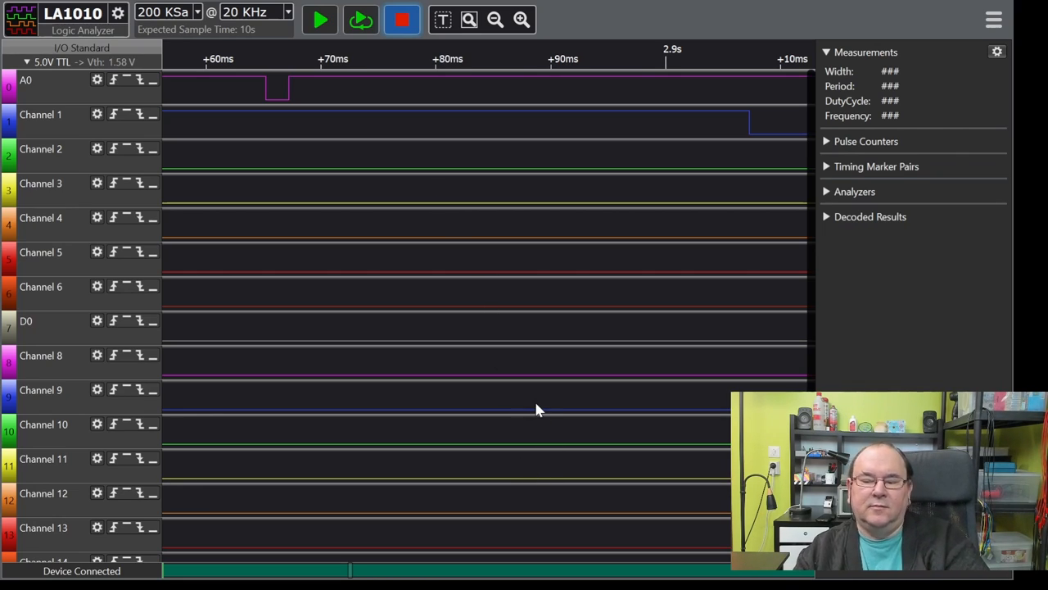
pyautogui.click(318, 20)
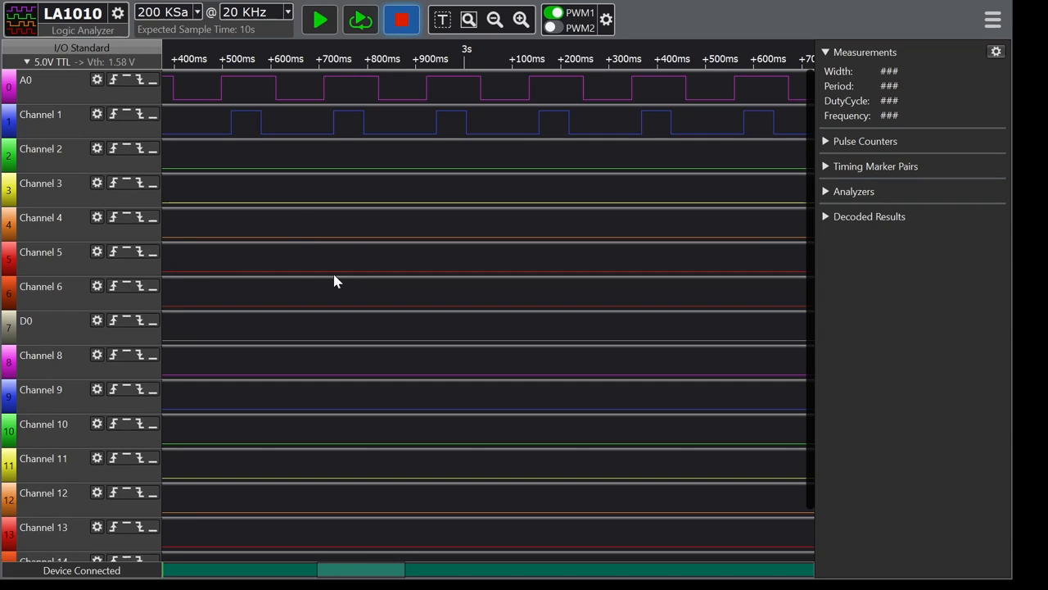
pyautogui.moveTo(135, 167)
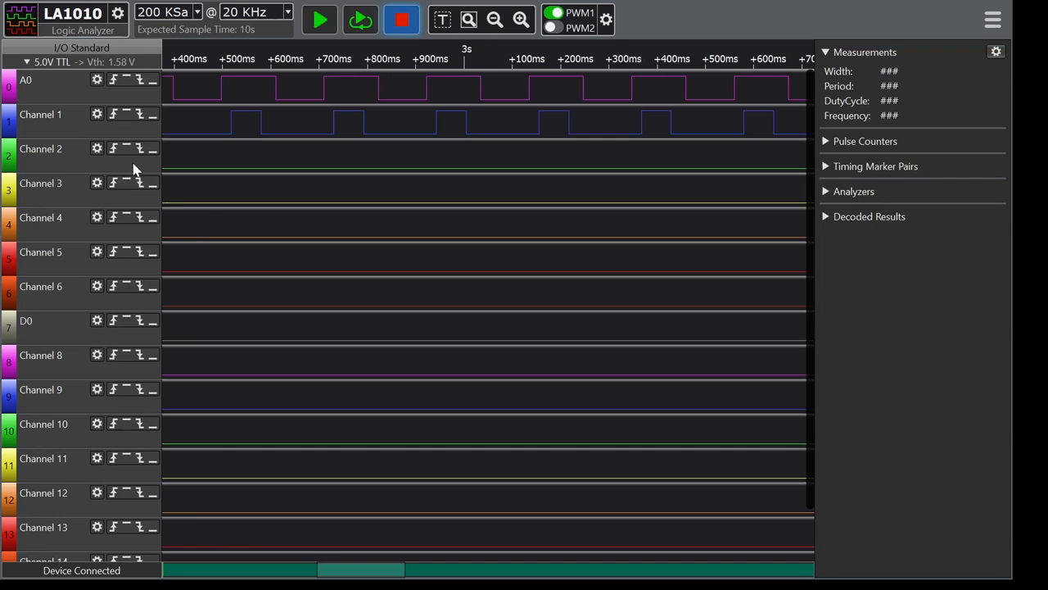
pyautogui.moveTo(164, 177)
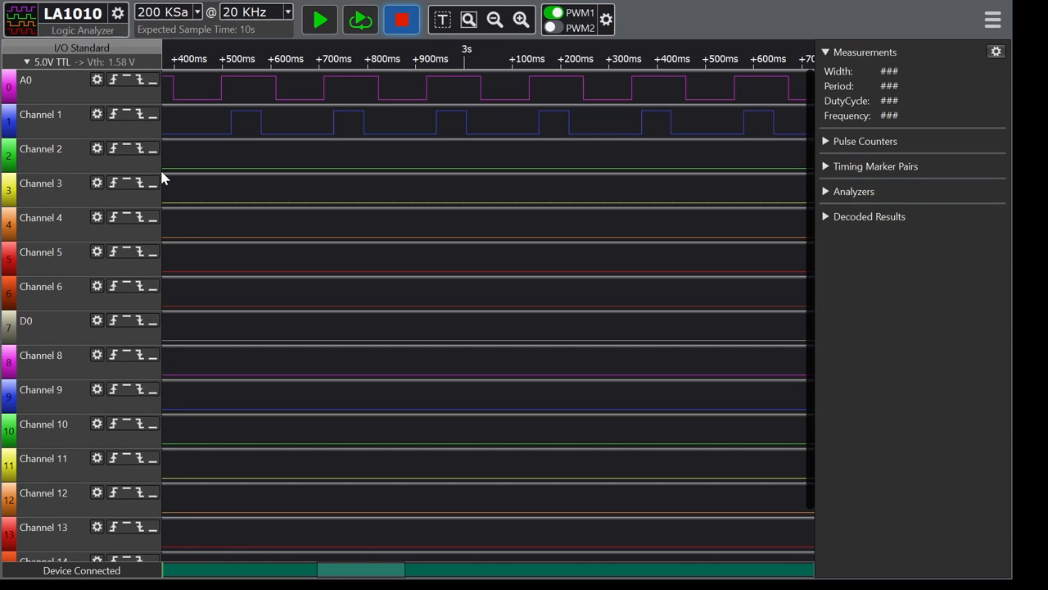
pyautogui.moveTo(367, 252)
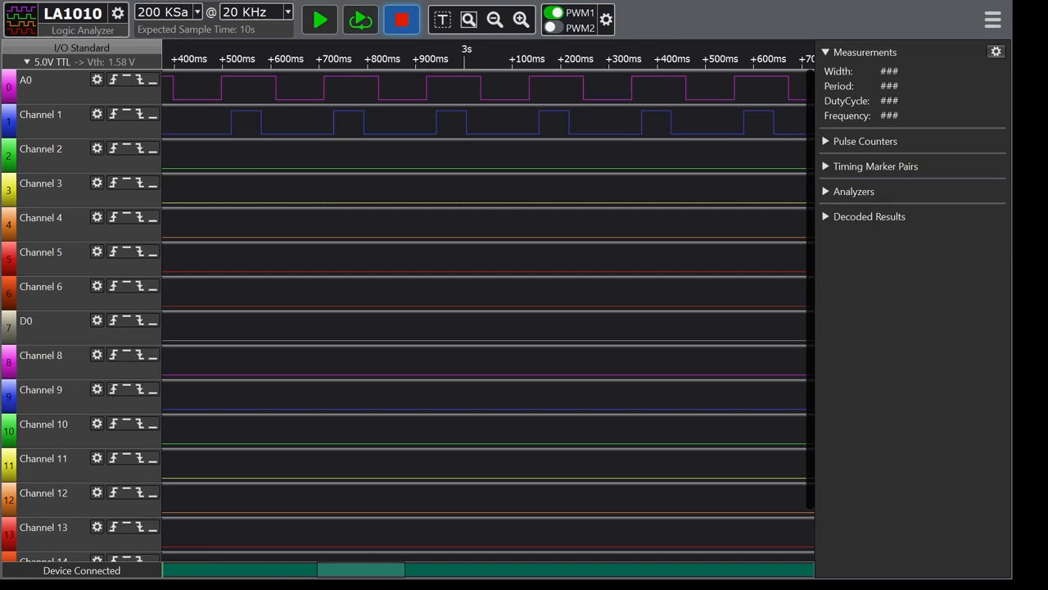
pyautogui.moveTo(632, 51)
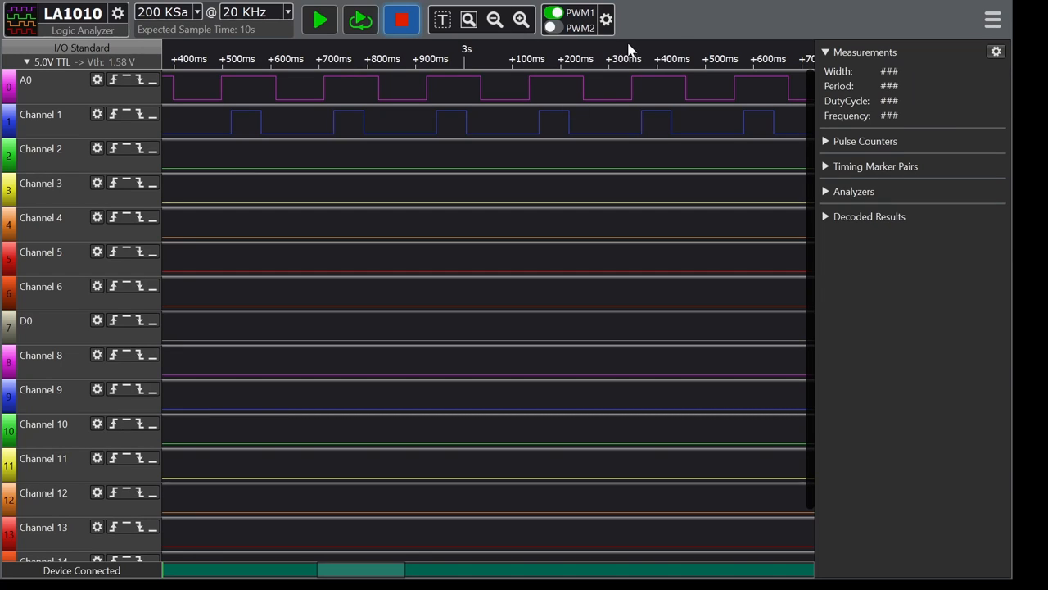
pyautogui.moveTo(494, 493)
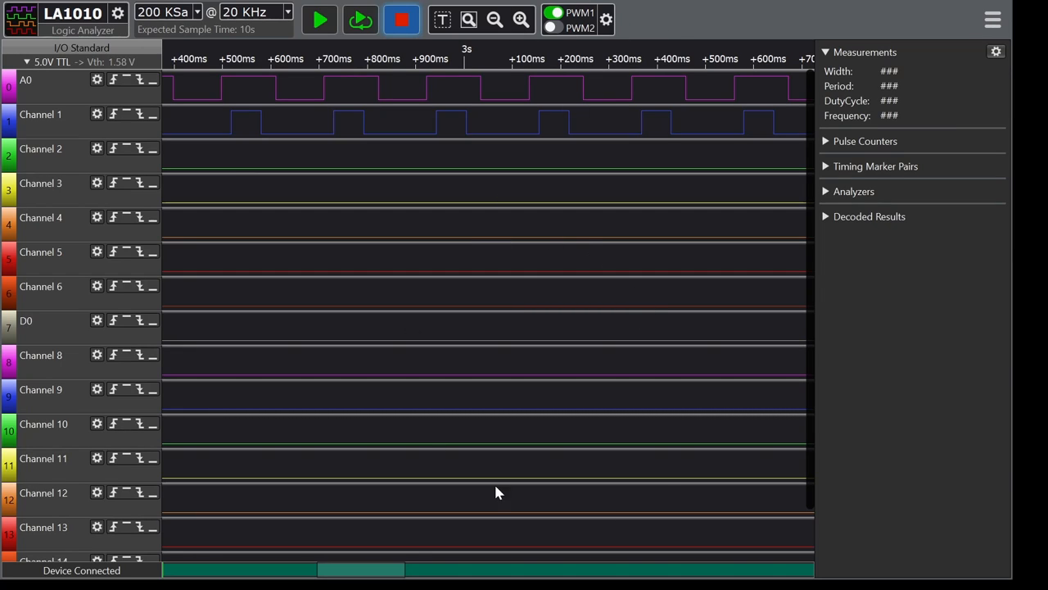
pyautogui.moveTo(456, 293)
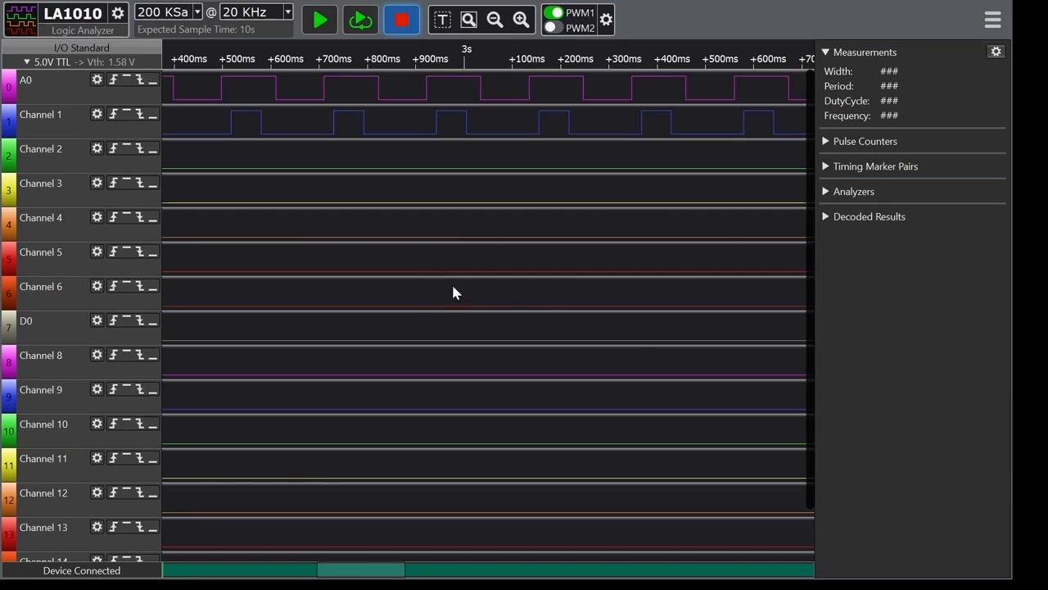
pyautogui.moveTo(626, 350)
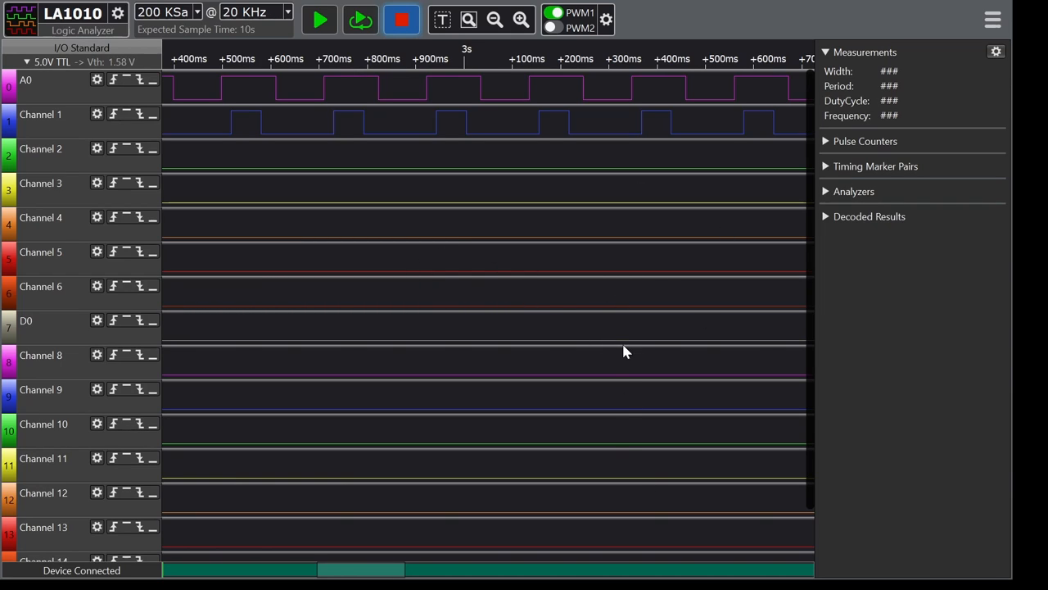
pyautogui.moveTo(614, 350)
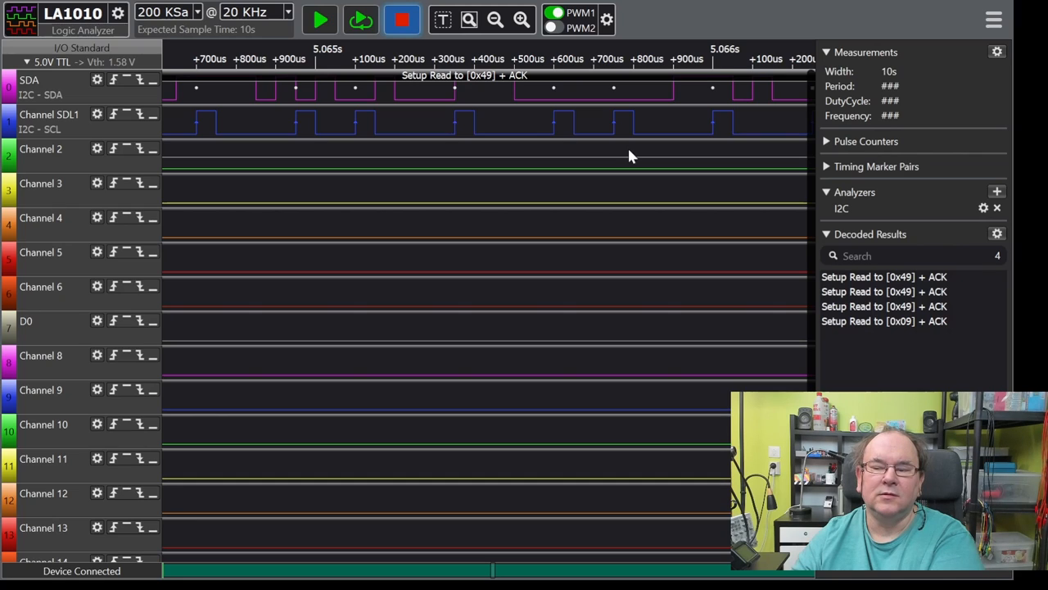
pyautogui.moveTo(478, 254)
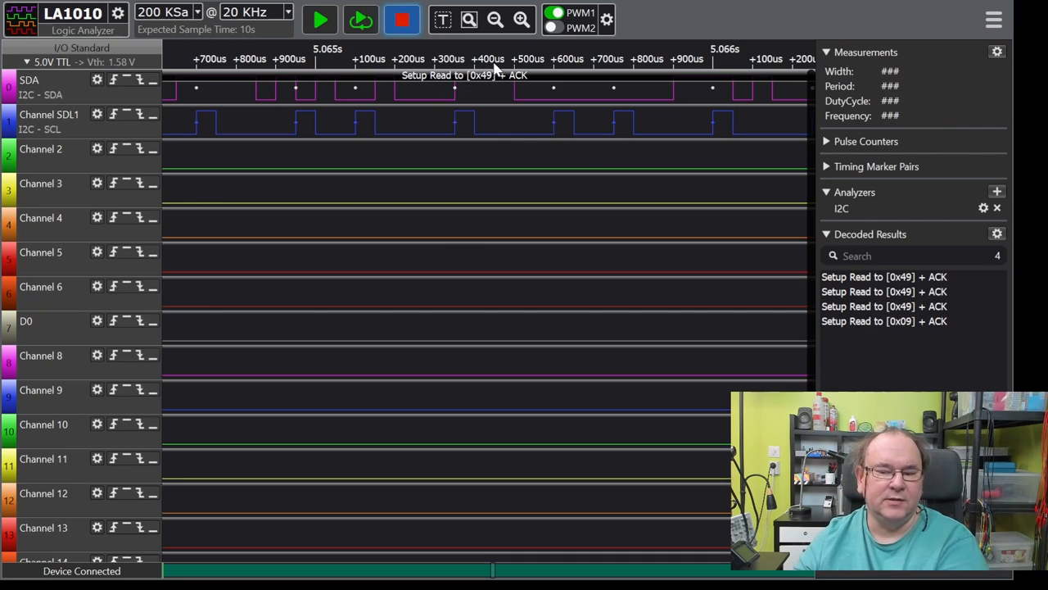
pyautogui.moveTo(816, 160)
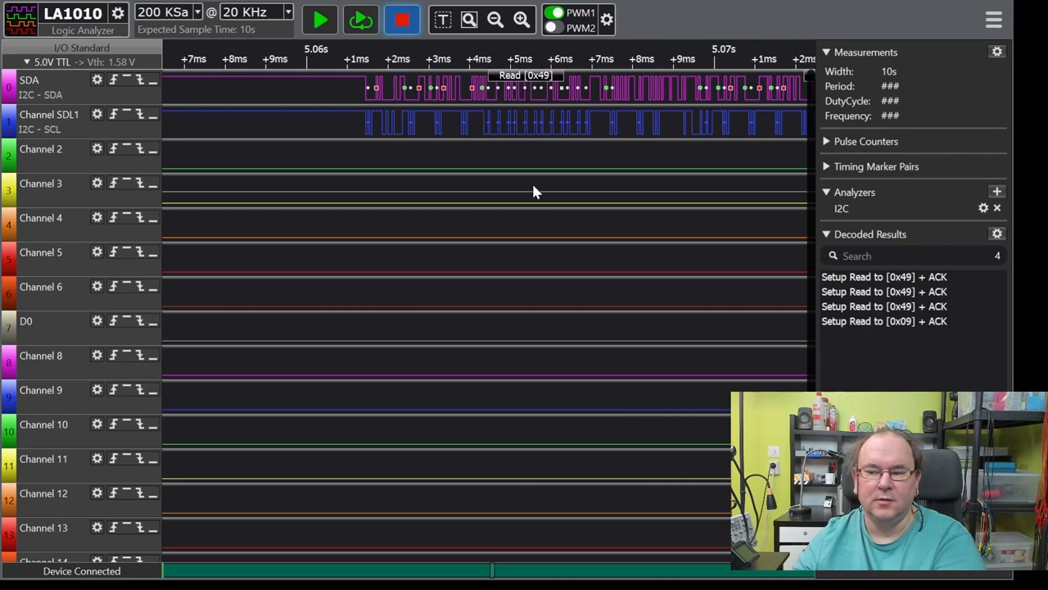
pyautogui.moveTo(631, 187)
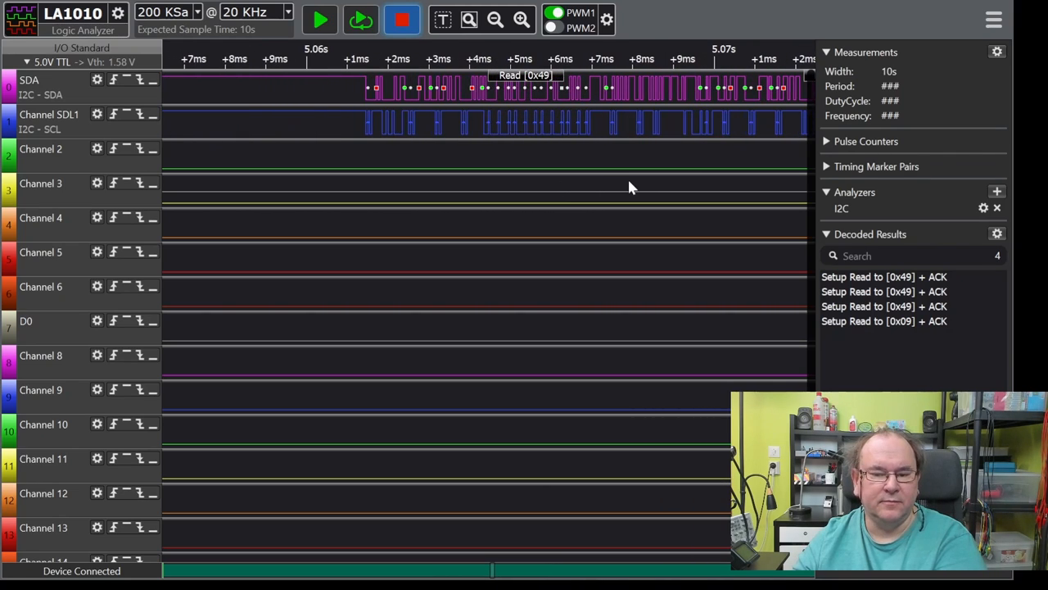
pyautogui.moveTo(564, 279)
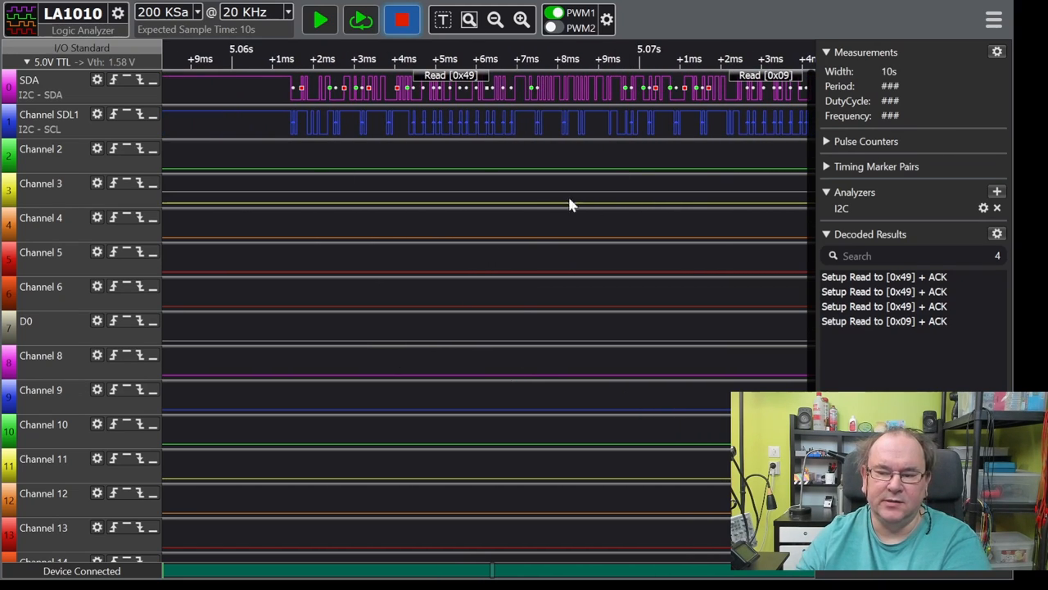
pyautogui.moveTo(528, 222)
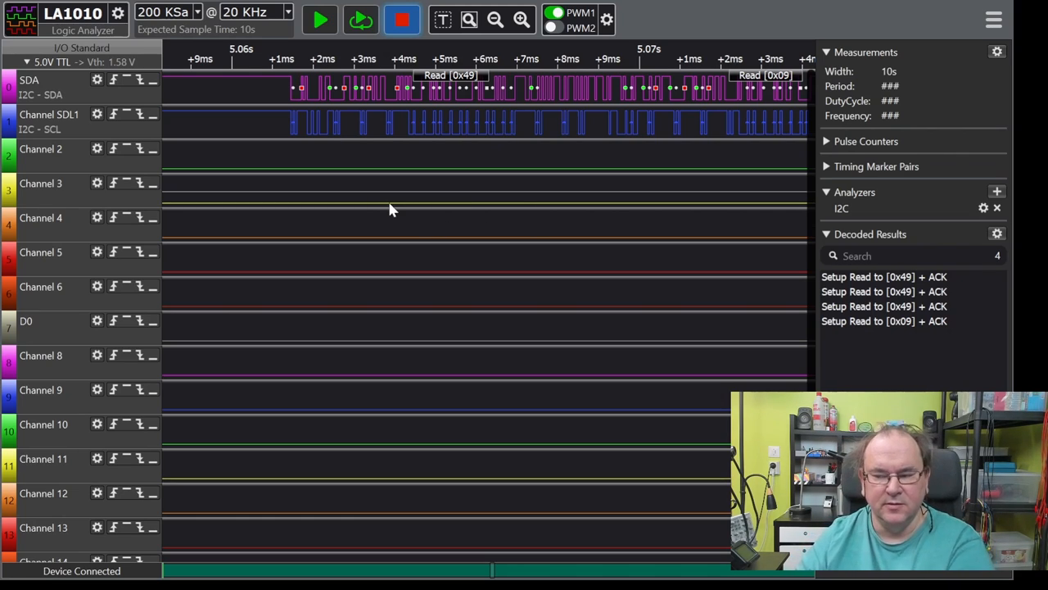
pyautogui.moveTo(610, 174)
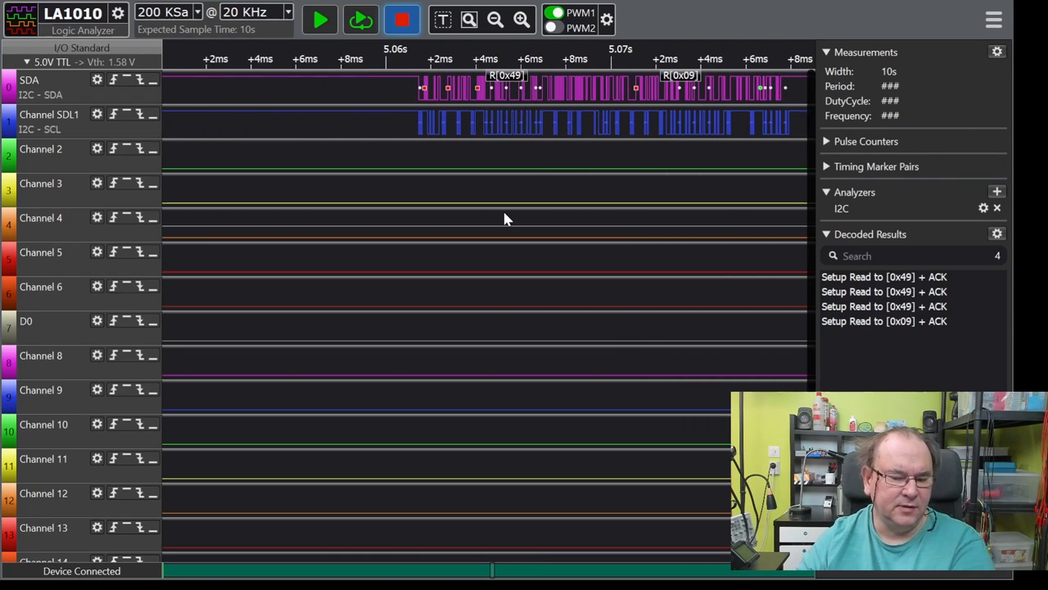
pyautogui.moveTo(228, 65)
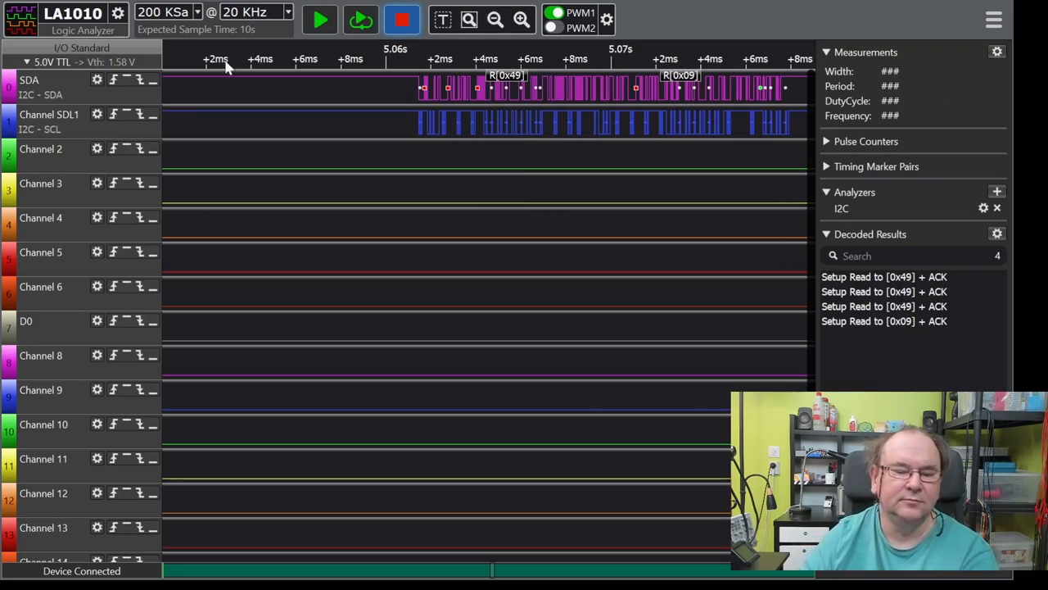